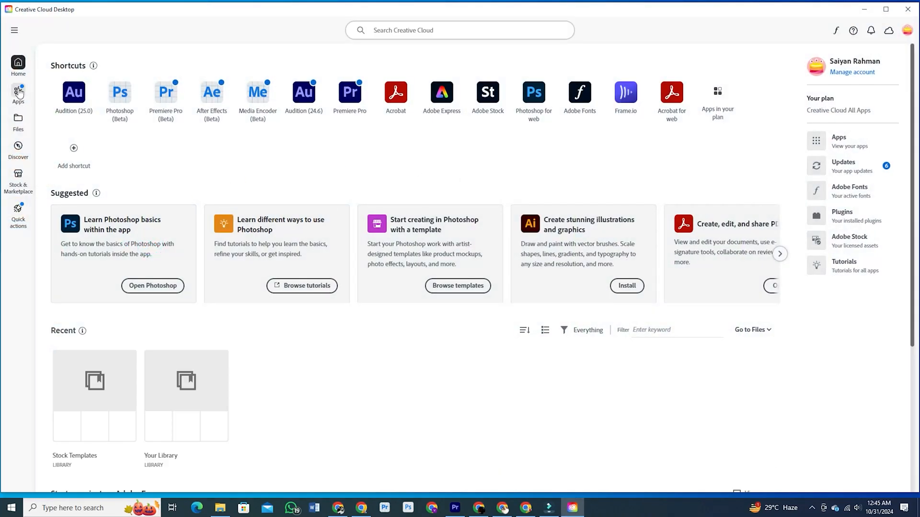
Browse the Apps list in Creative Cloud and install Illustrator
click(18, 94)
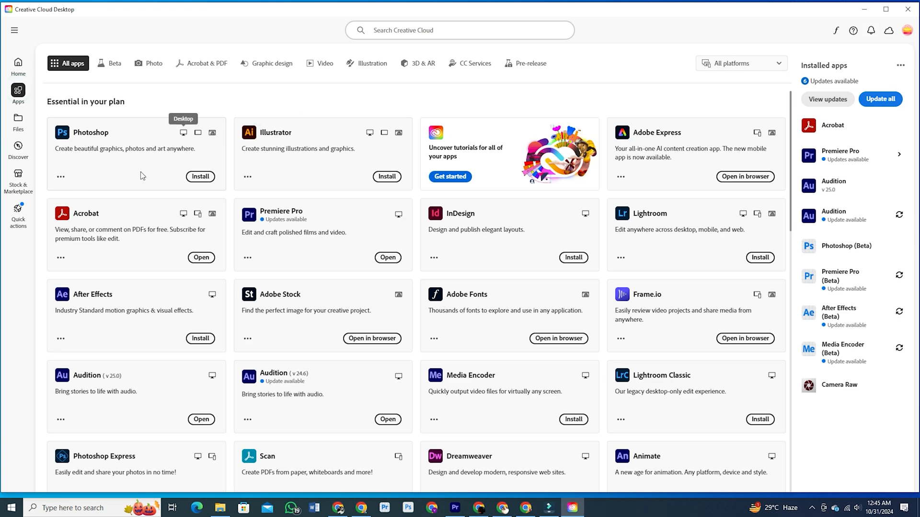
mouse_move(483, 346)
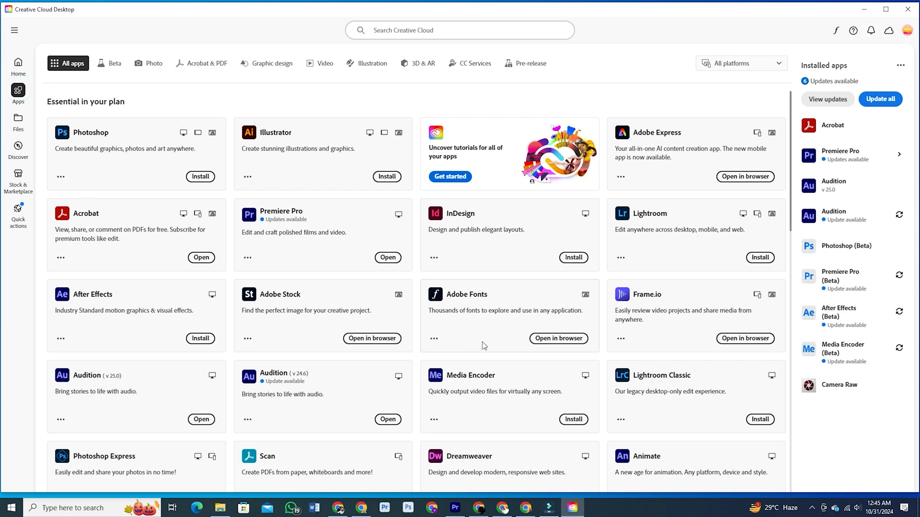
scroll(down, 3)
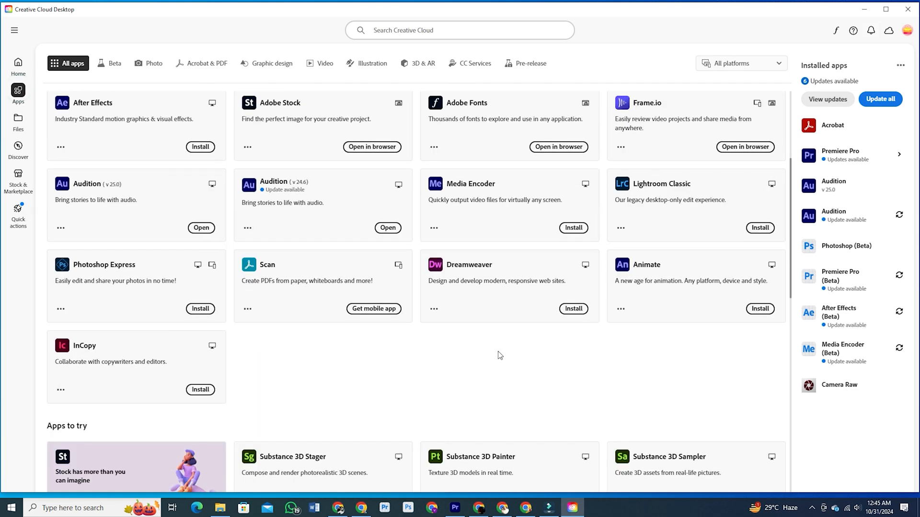
scroll(up, 3)
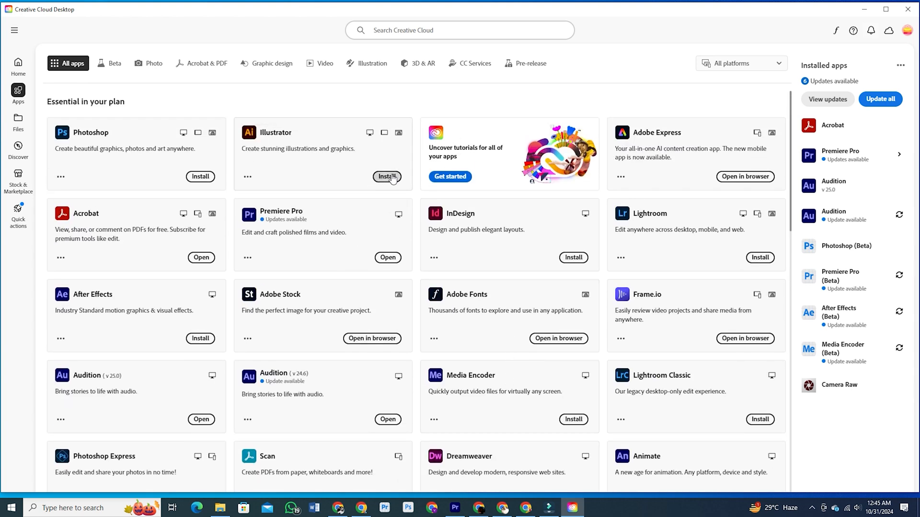
click(386, 177)
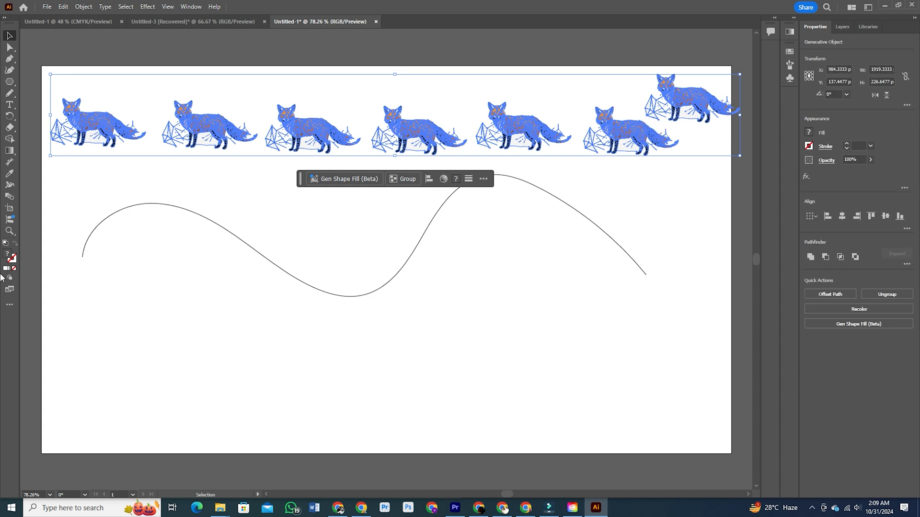
mouse_move(10, 219)
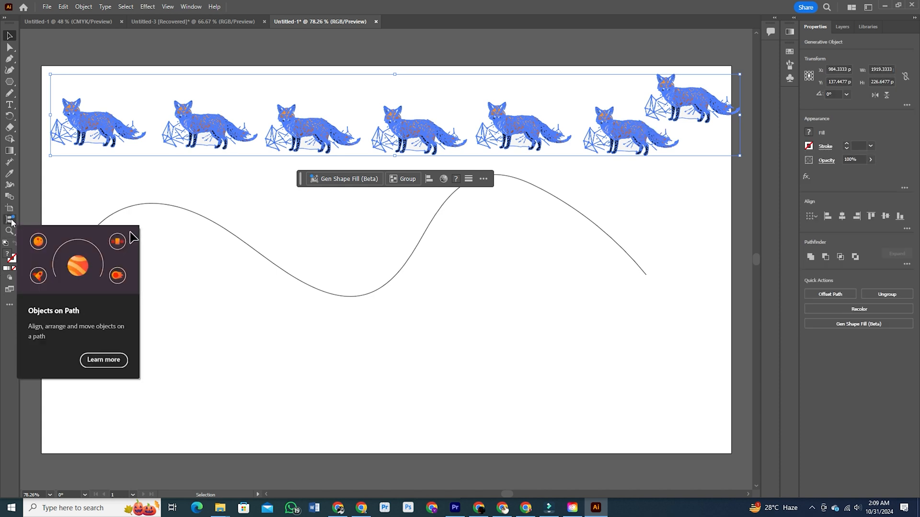
Place the fox group along the wavy curve with Objects on Path and adjust spacing
click(10, 219)
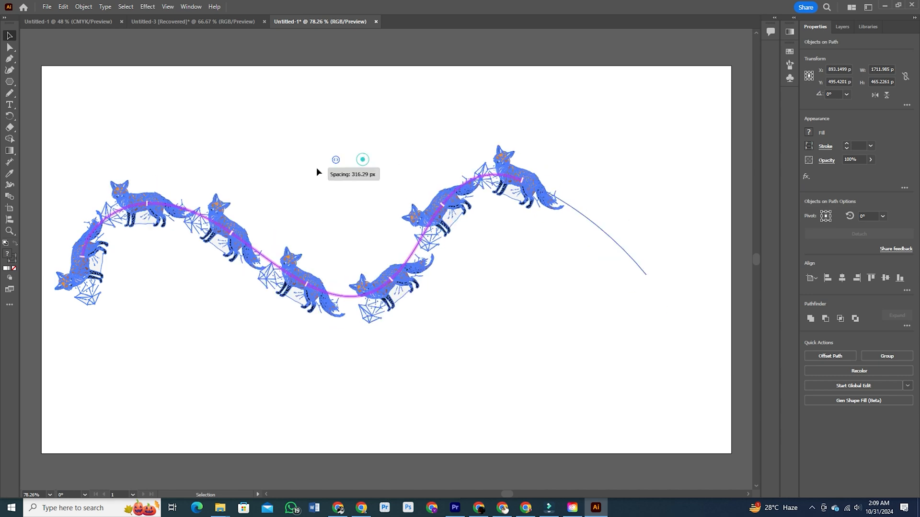
drag(362, 159, 285, 159)
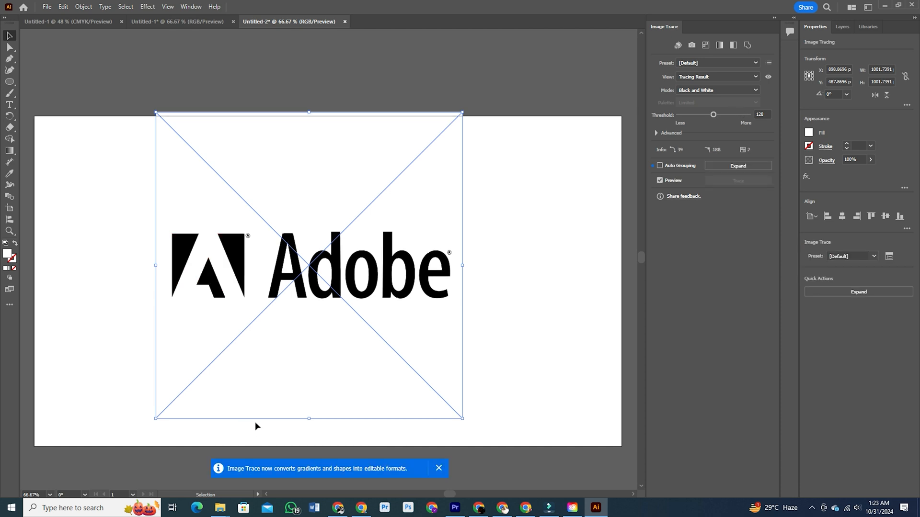
mouse_move(355, 223)
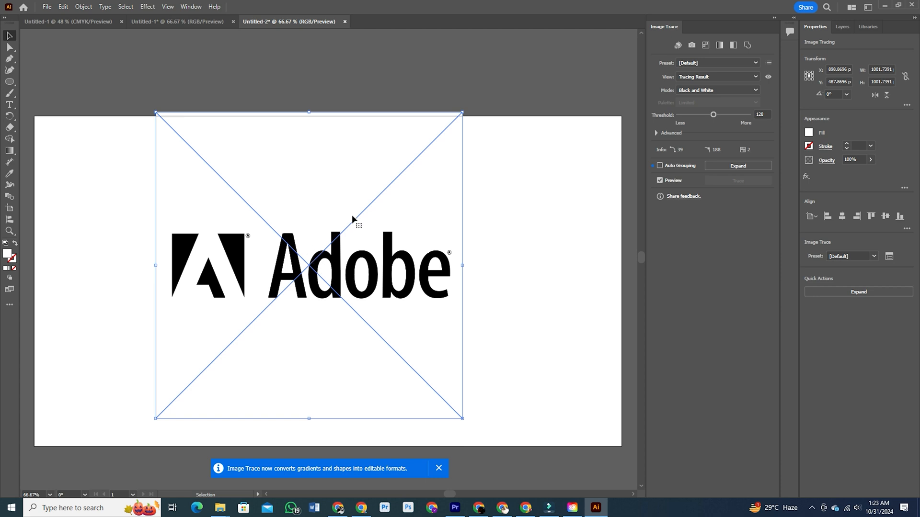
Trace the logo with the High Fidelity Photo preset, enabling Gradients and Transparency
click(755, 63)
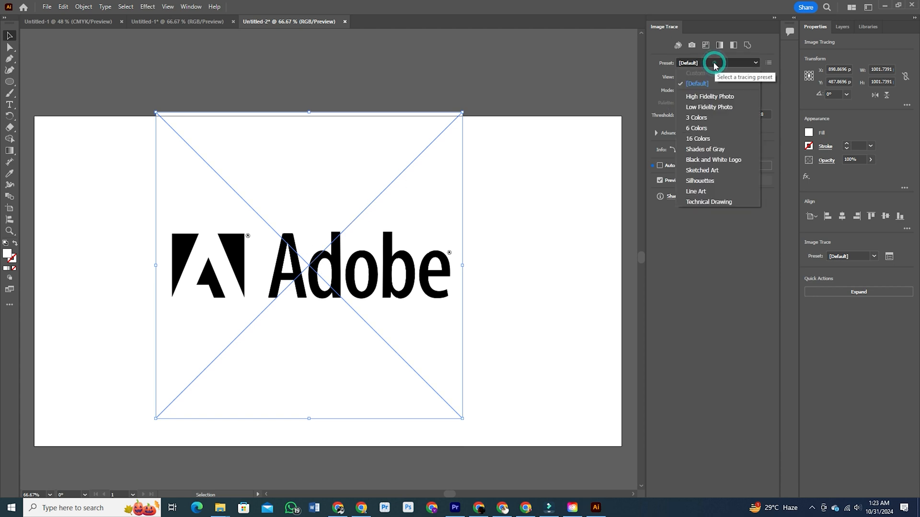
click(709, 96)
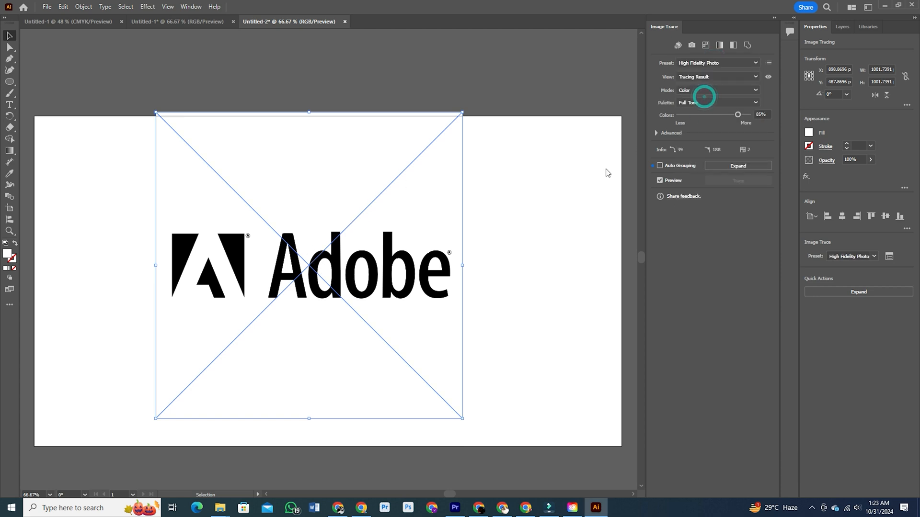
click(657, 133)
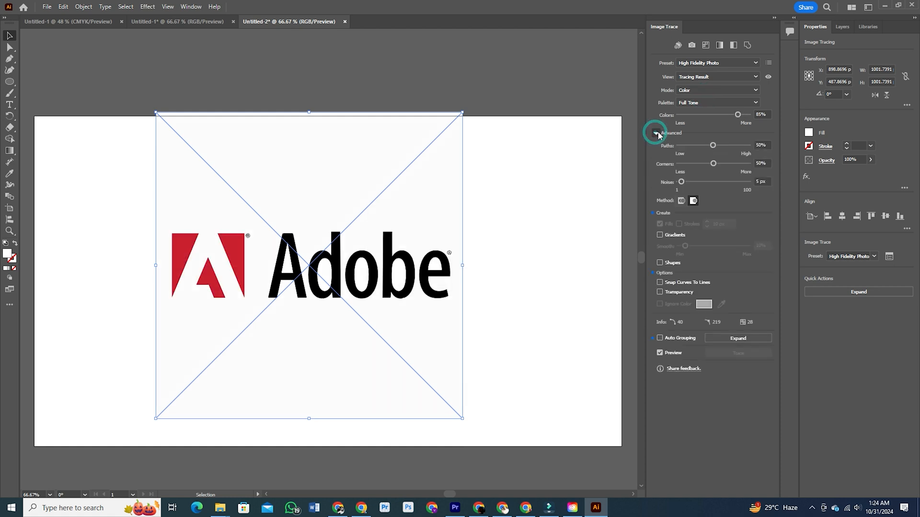
click(656, 133)
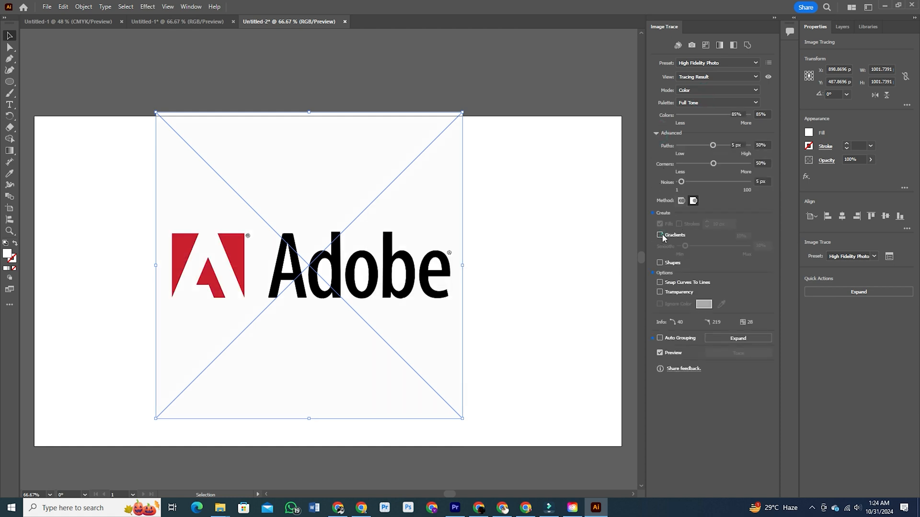
click(659, 235)
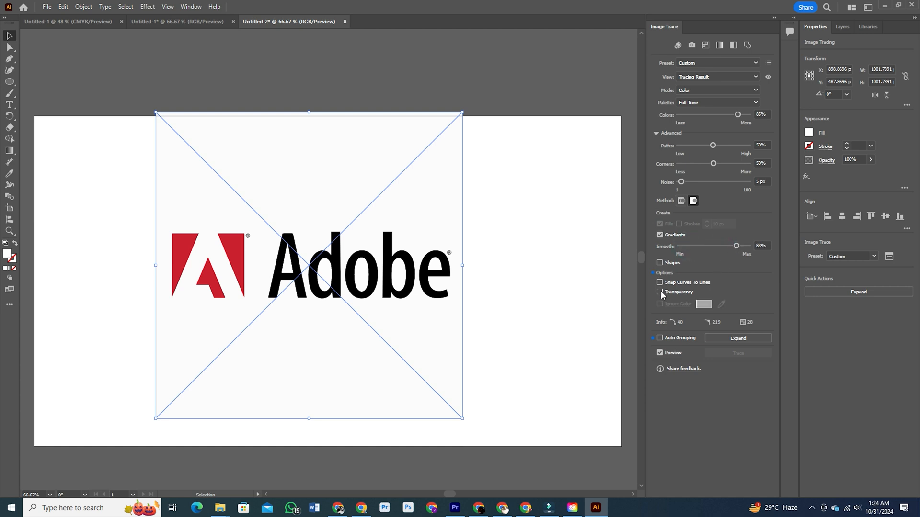
click(660, 292)
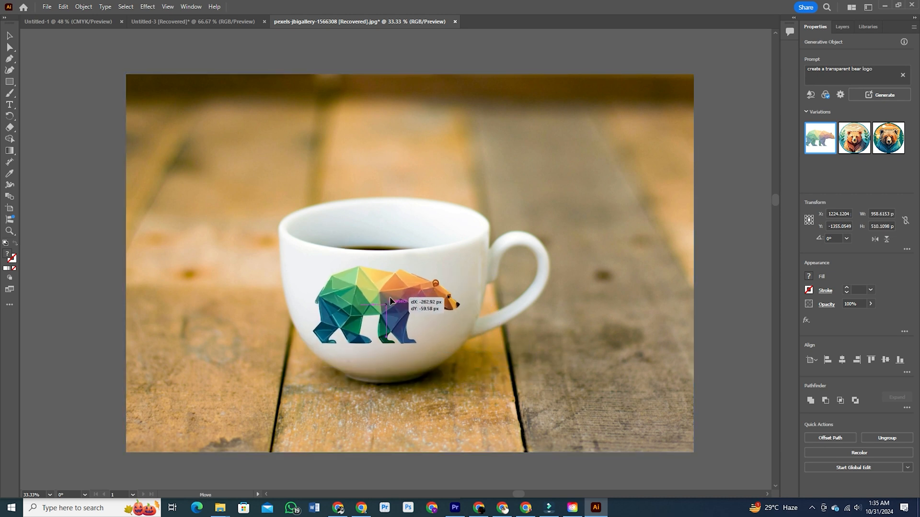
Create a mockup from the Window > Mockup panel, wrapping the bear onto the cup
click(191, 7)
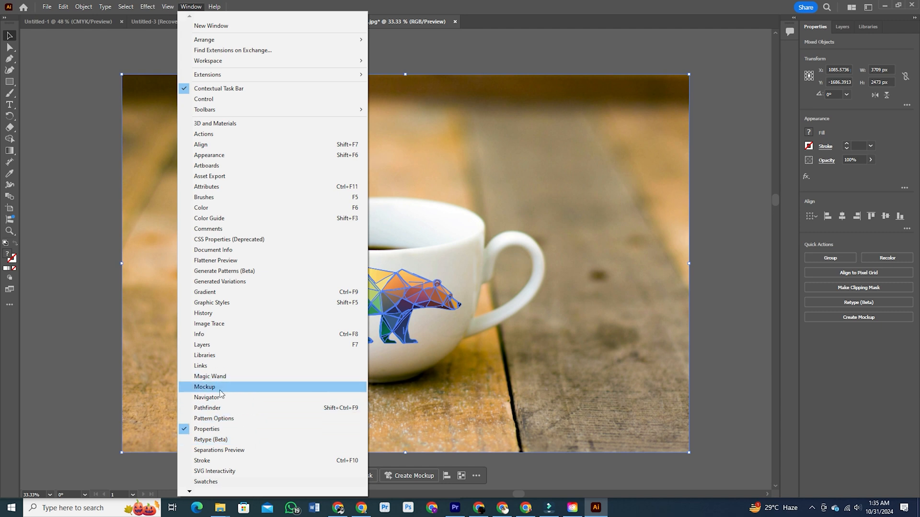
click(204, 387)
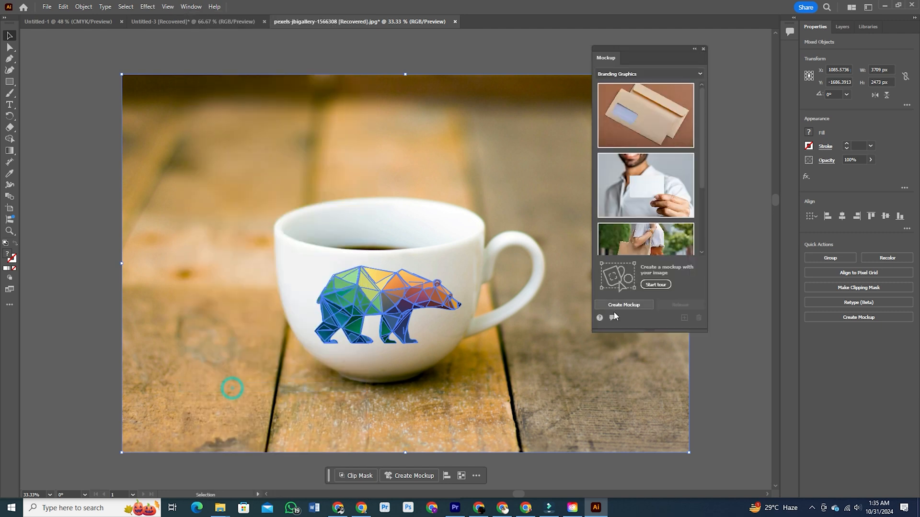
click(622, 305)
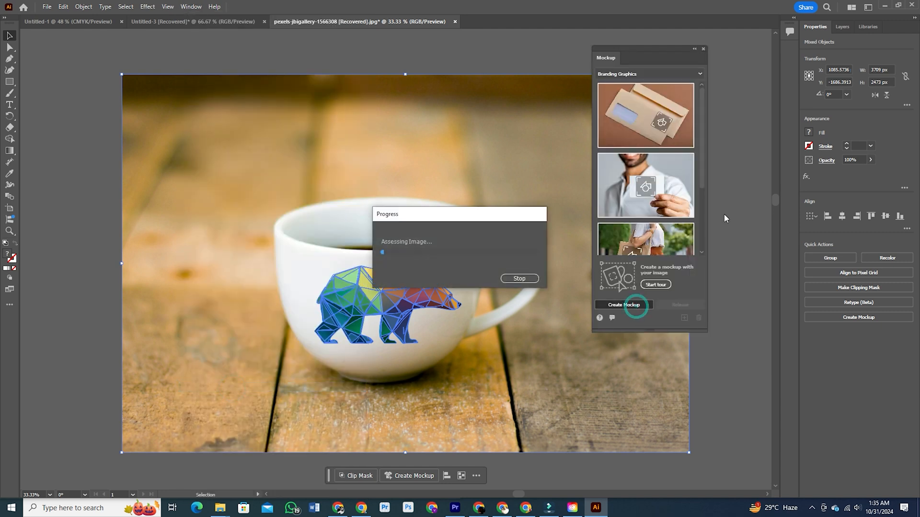
click(623, 304)
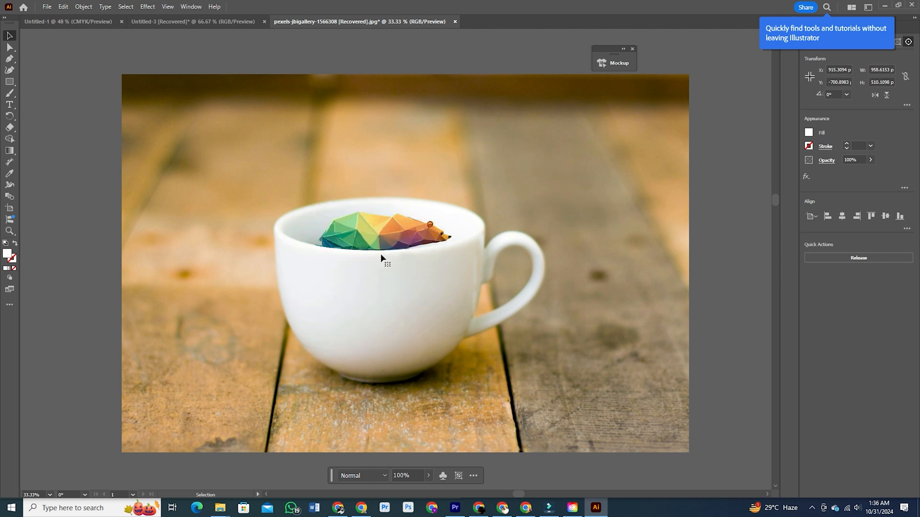
Switch to the hexagon document and open the Gradient panel from Window
click(193, 21)
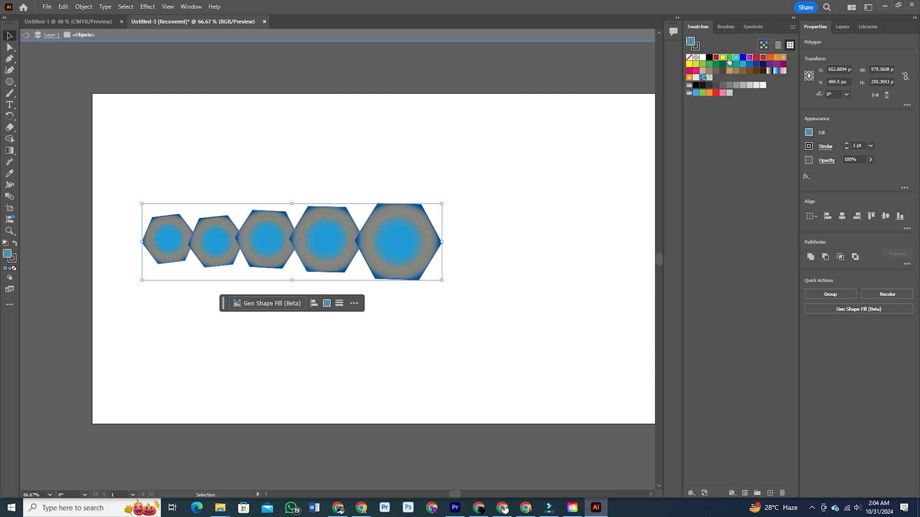
mouse_move(767, 95)
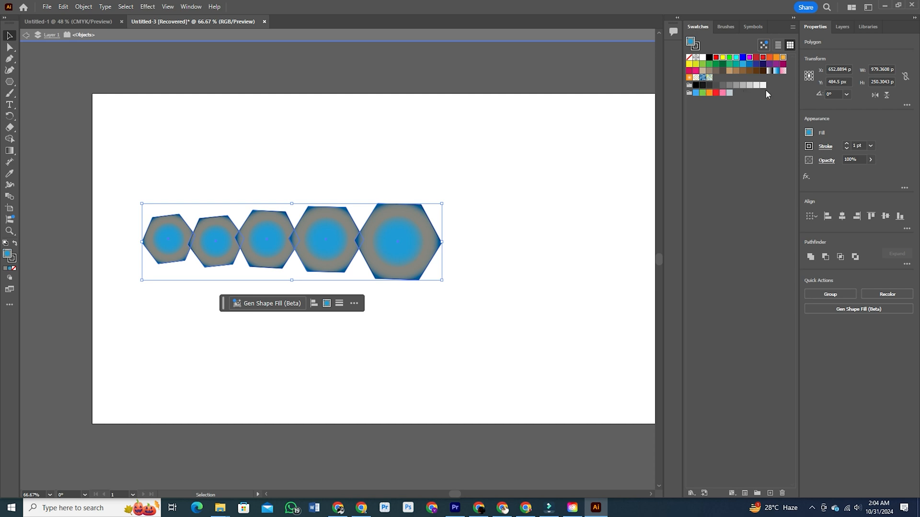
click(190, 6)
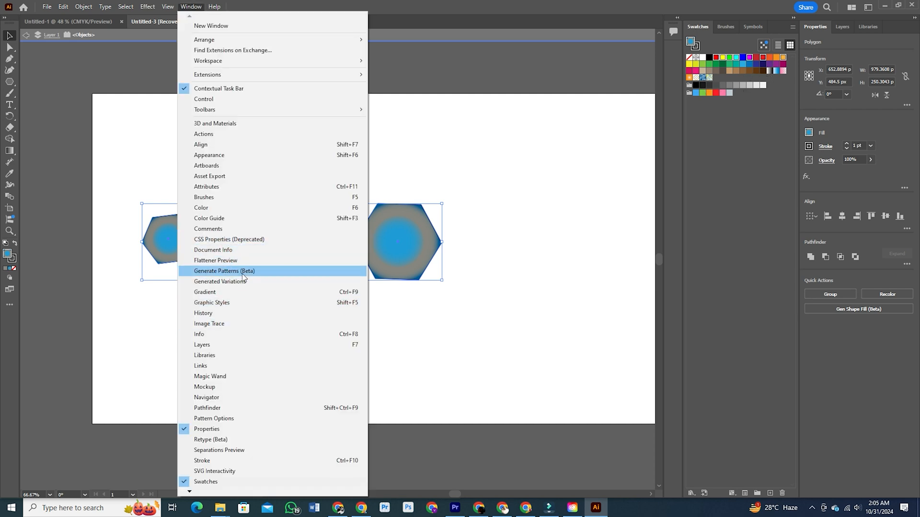
click(204, 292)
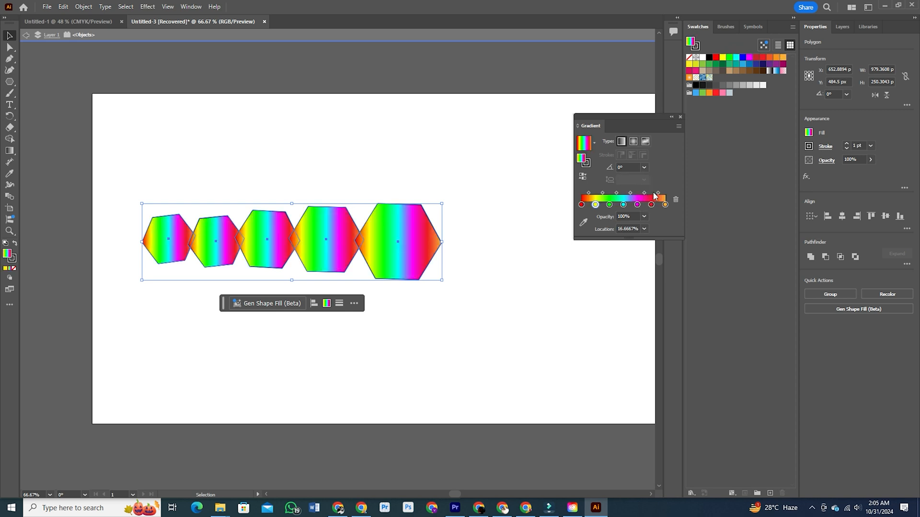
mouse_move(765, 142)
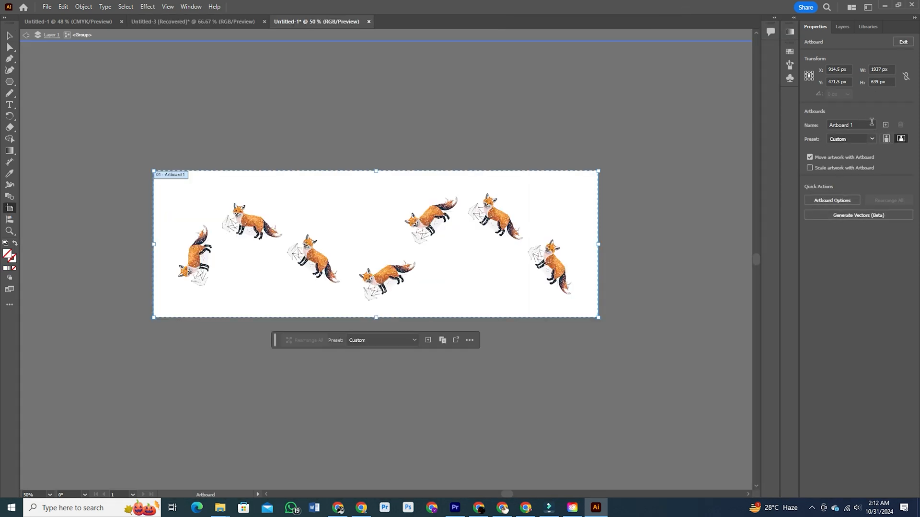
mouse_move(837, 81)
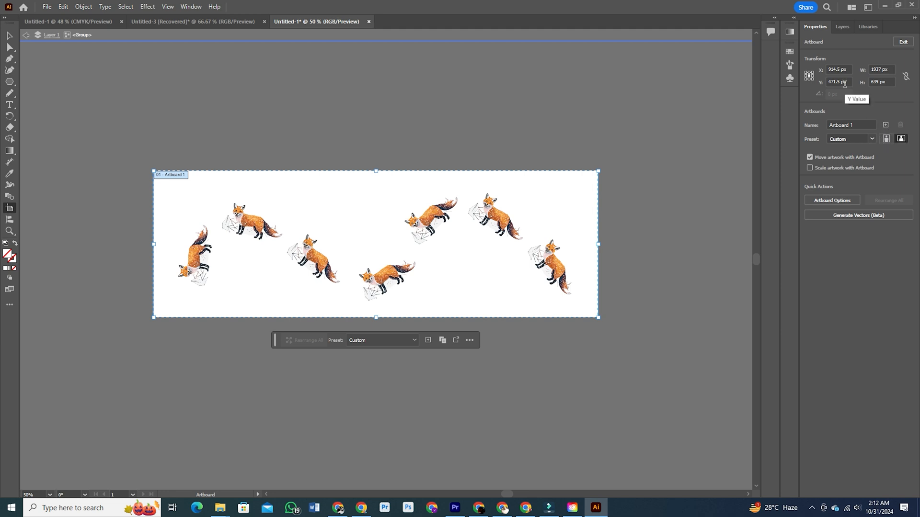
mouse_move(810, 76)
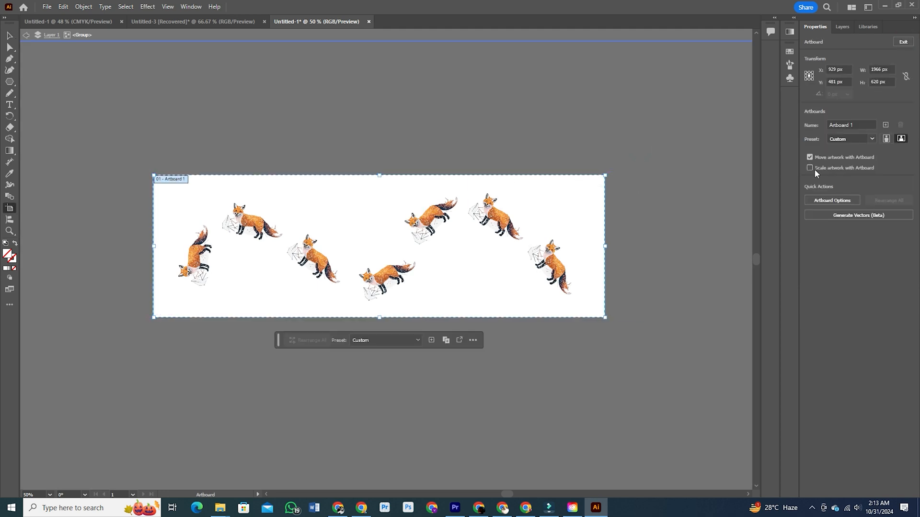
Enable 'Scale artwork with Artboard' and enlarge the fox artboard
click(809, 168)
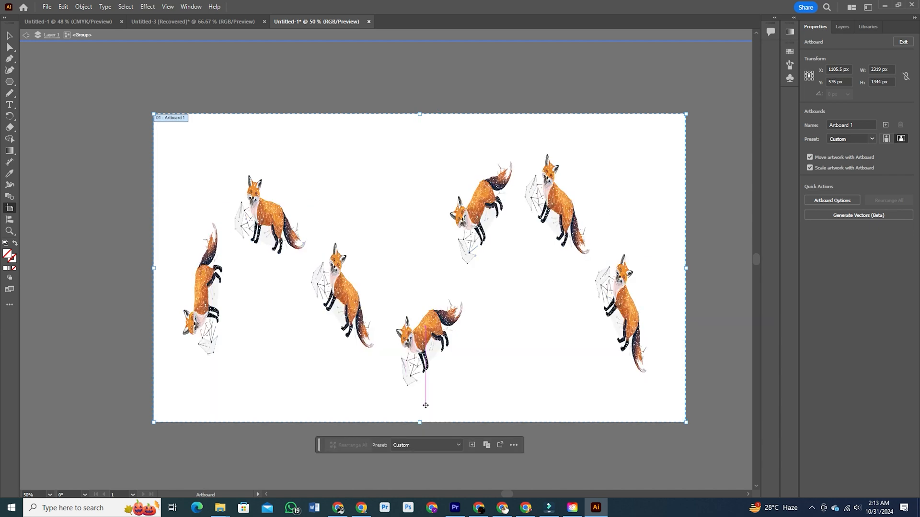
click(857, 215)
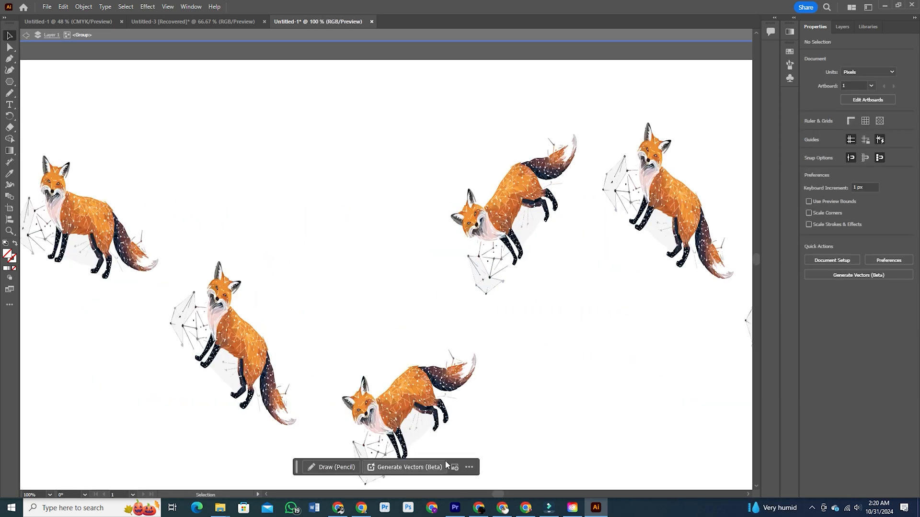
mouse_move(499, 496)
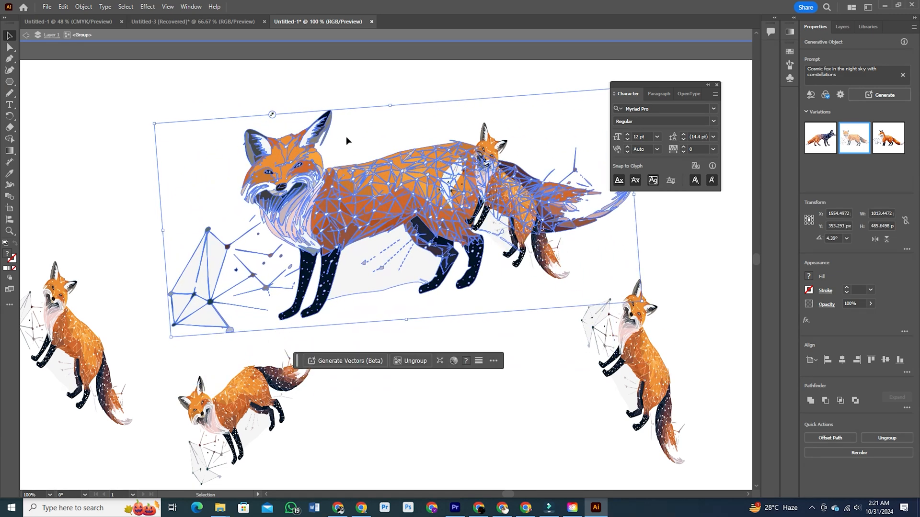
Place a chosen cosmic fox variation from Generate Vectors (Beta)
click(429, 351)
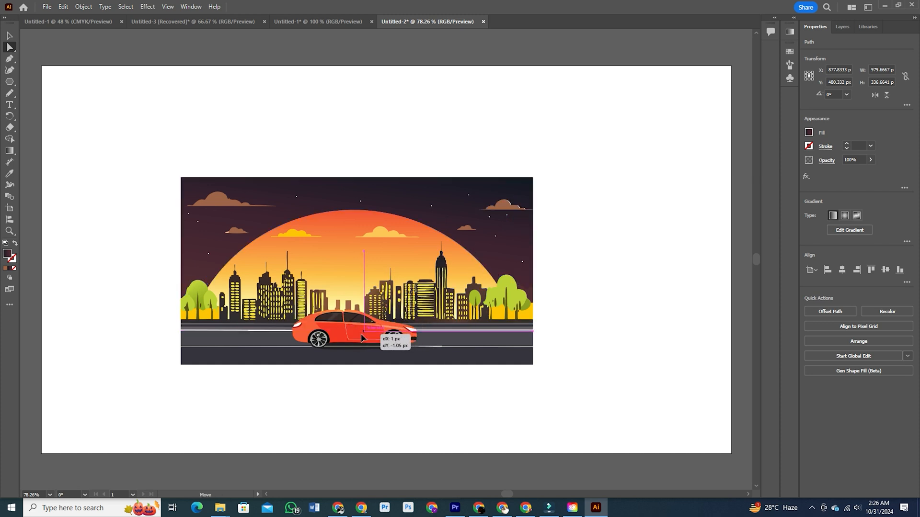
Export the taxi-and-foxes document as Adobe PDF with the High Quality Print preset
click(318, 22)
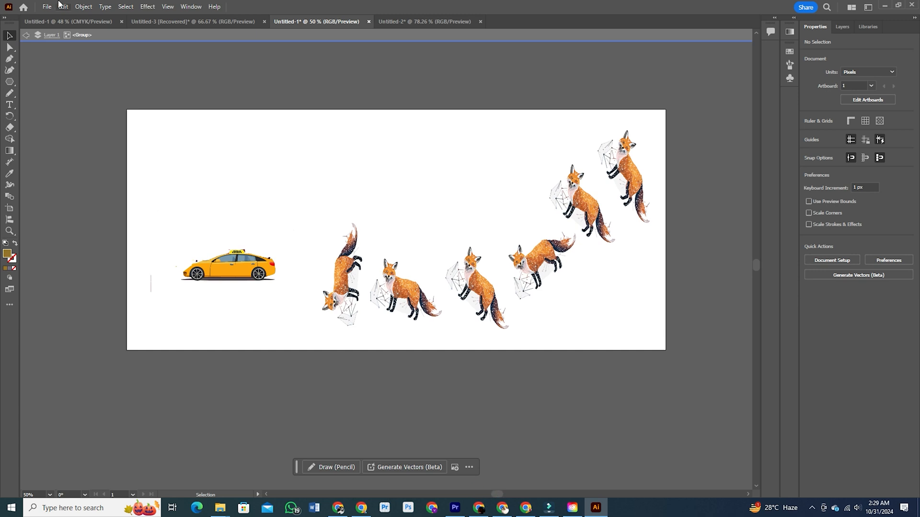
click(46, 6)
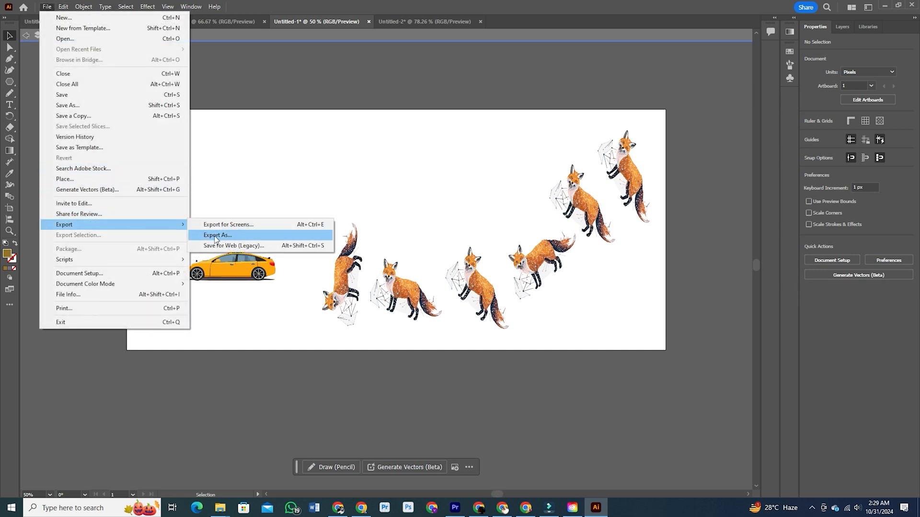
click(216, 235)
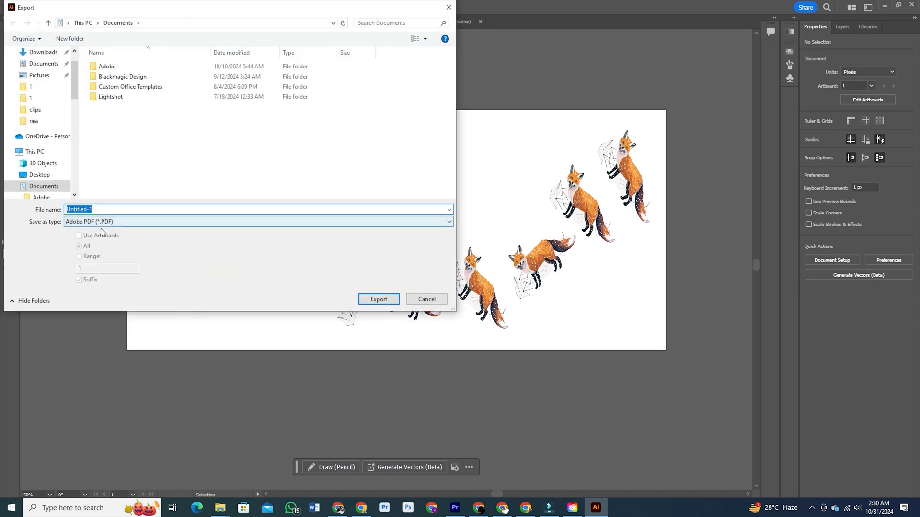
click(379, 299)
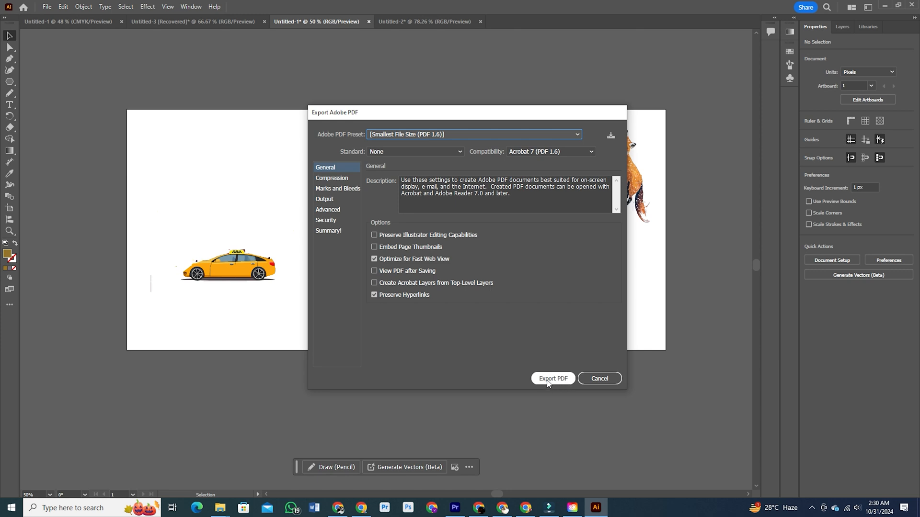
mouse_move(557, 382)
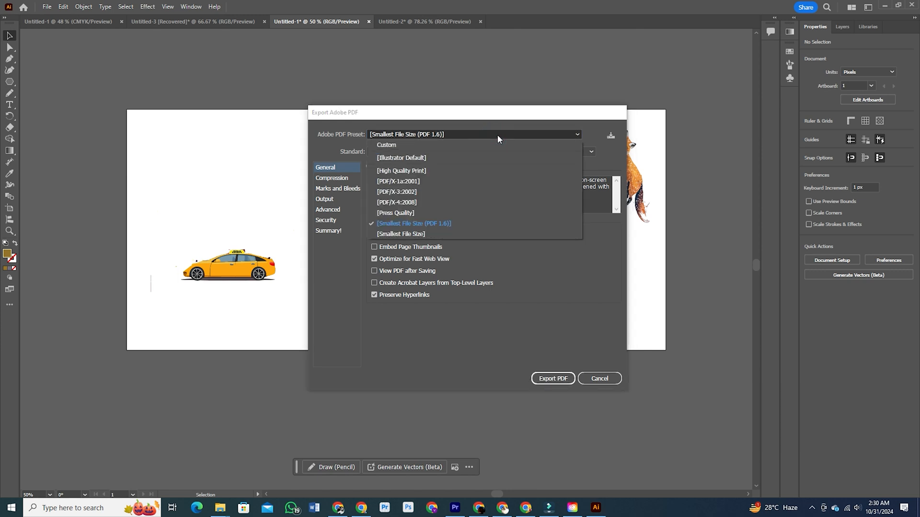
mouse_move(416, 166)
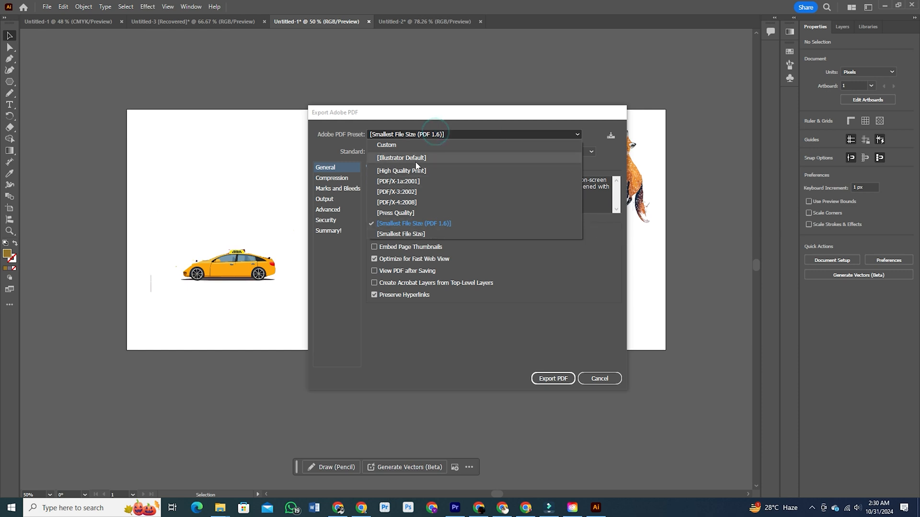
click(401, 170)
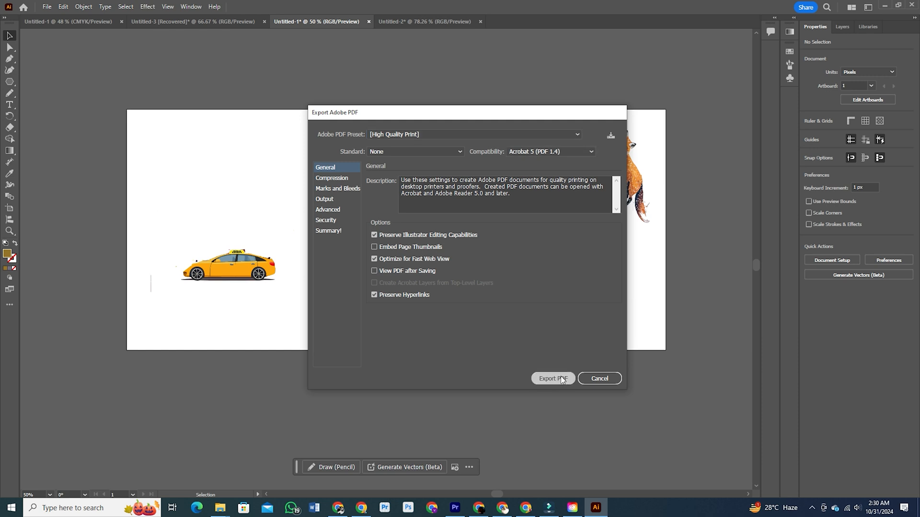
click(551, 378)
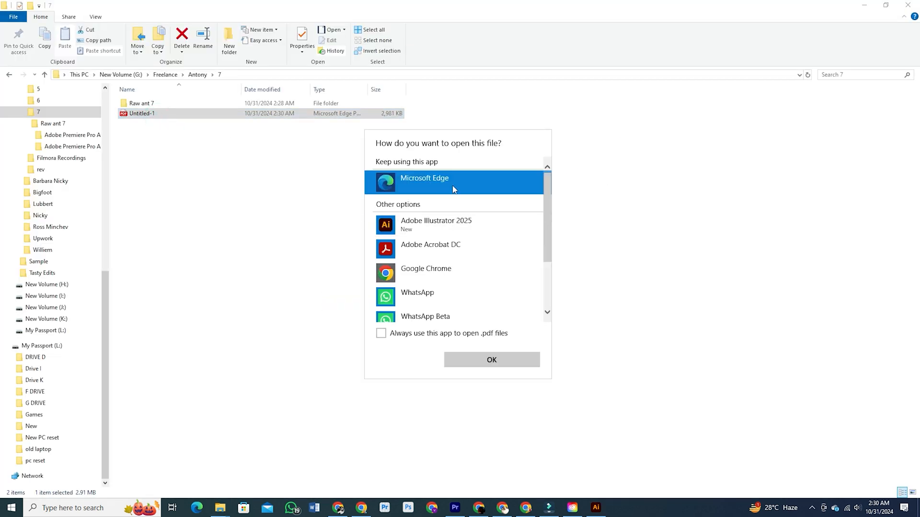
Open Untitled-1.pdf in Acrobat and zoom out twice to see the whole page
click(491, 360)
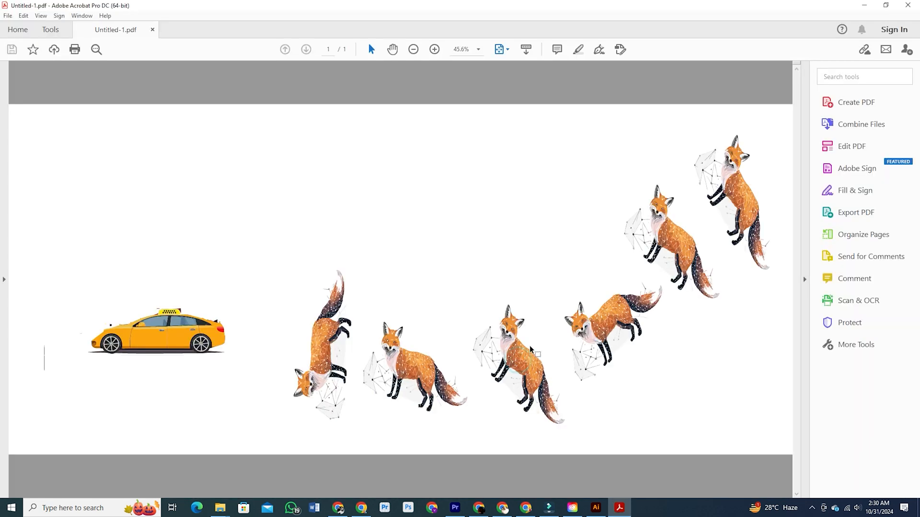
click(412, 50)
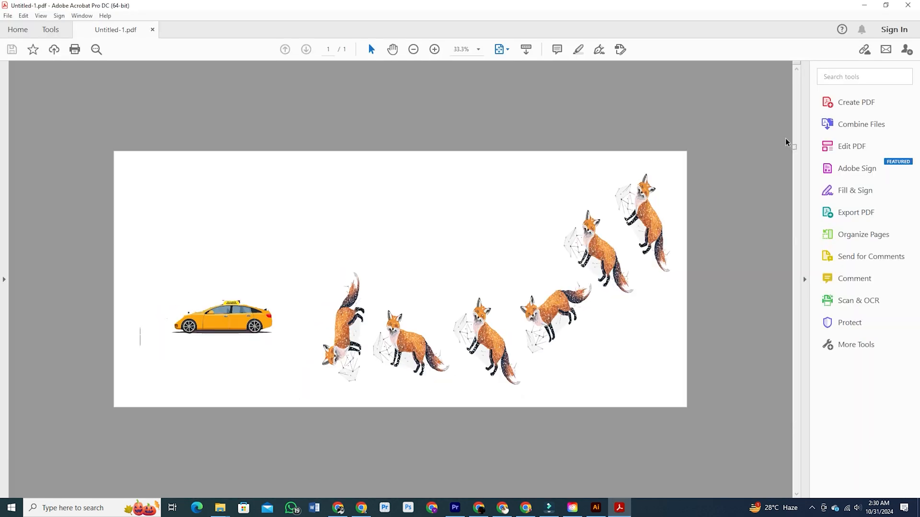
click(413, 49)
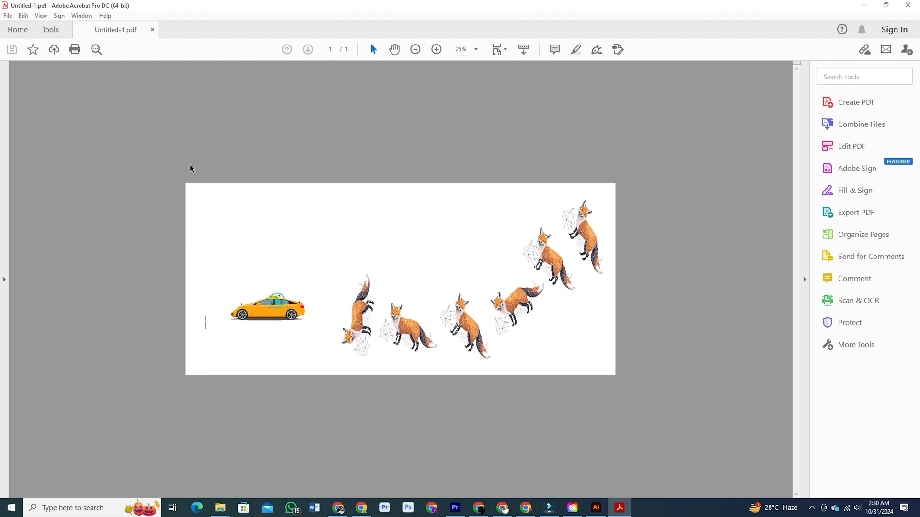
Open the exported PDF in Microsoft Edge via Open with
right_click(142, 113)
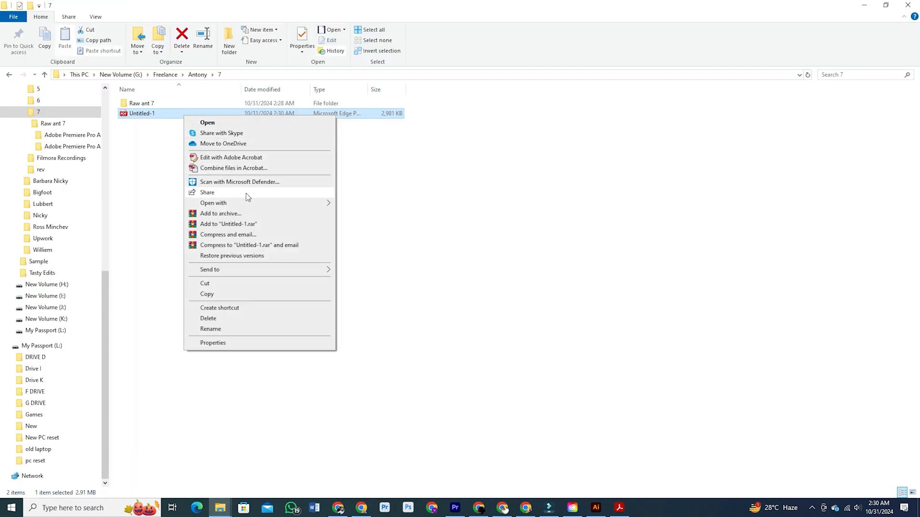
click(213, 202)
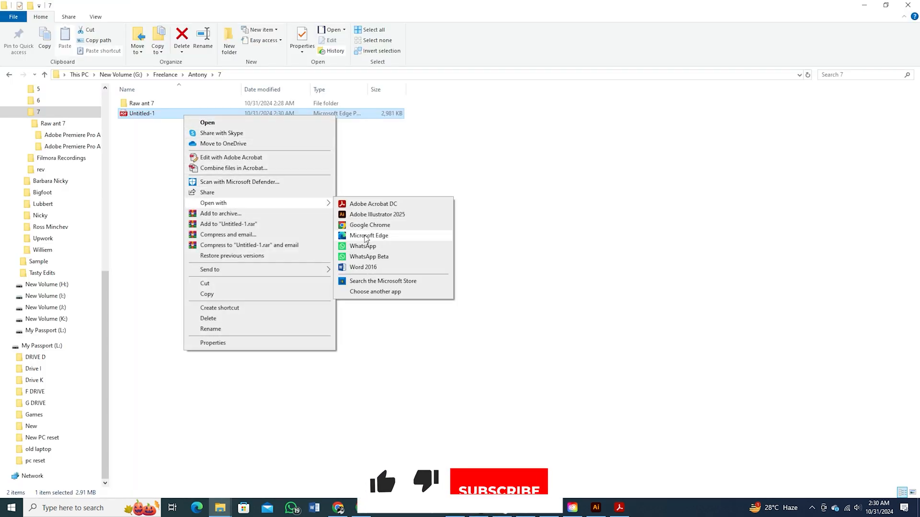
click(507, 96)
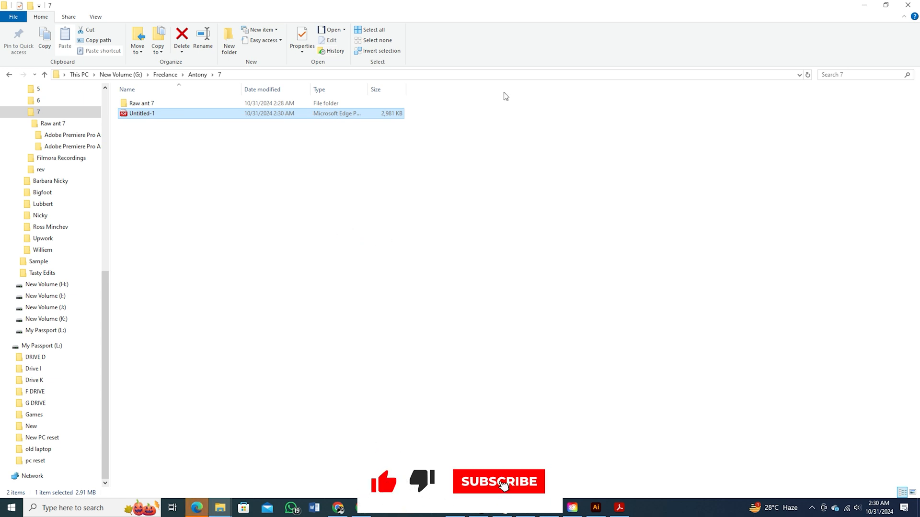
double_click(142, 113)
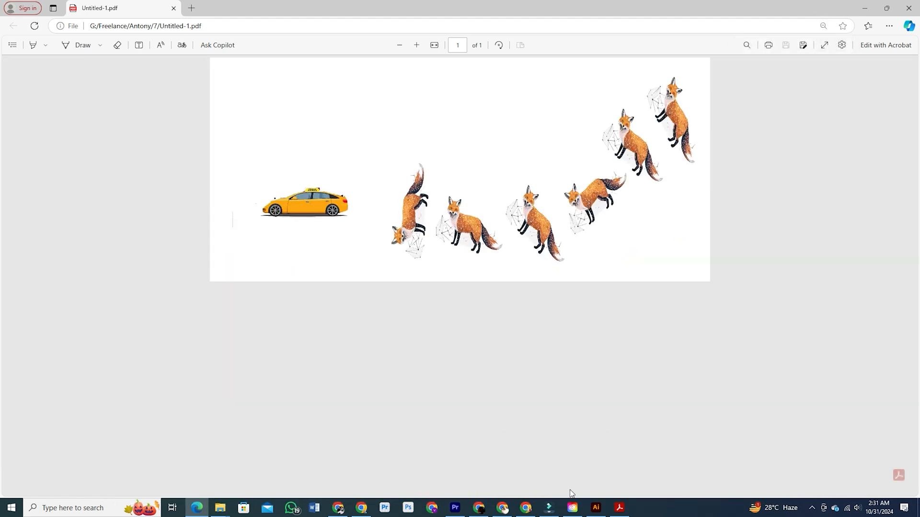
mouse_move(567, 457)
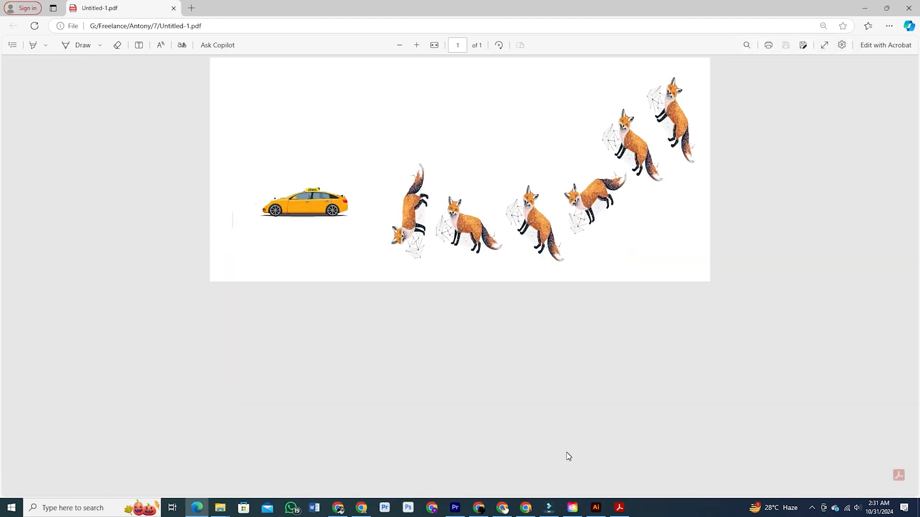